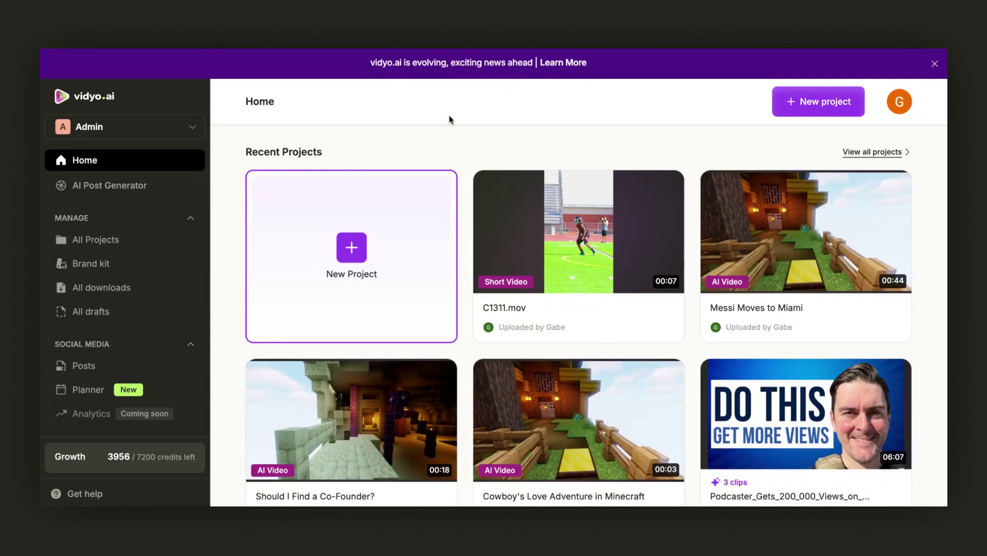
- Start a new post and attach the Epic Football Encounters clip from downloaded videos
left_click(125, 126)
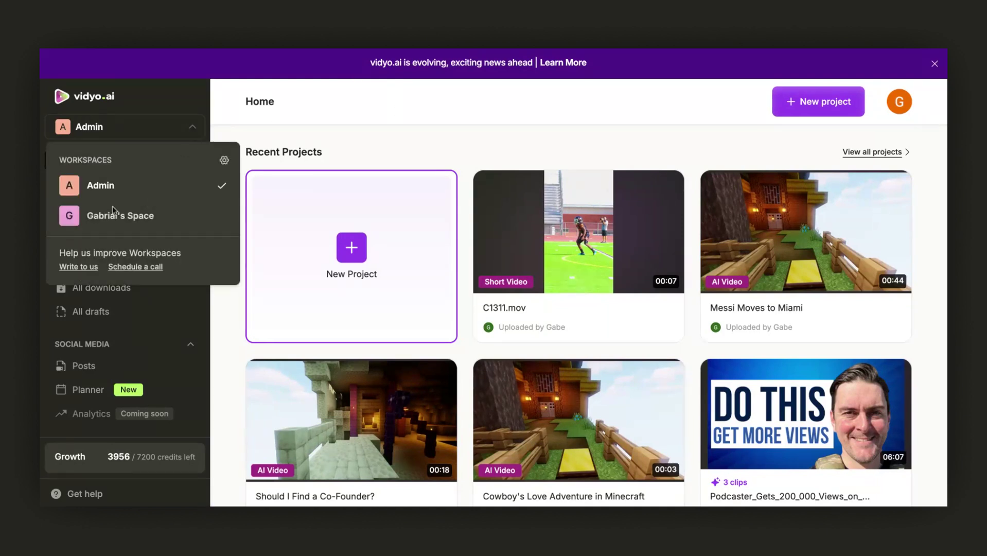
mouse_move(145, 222)
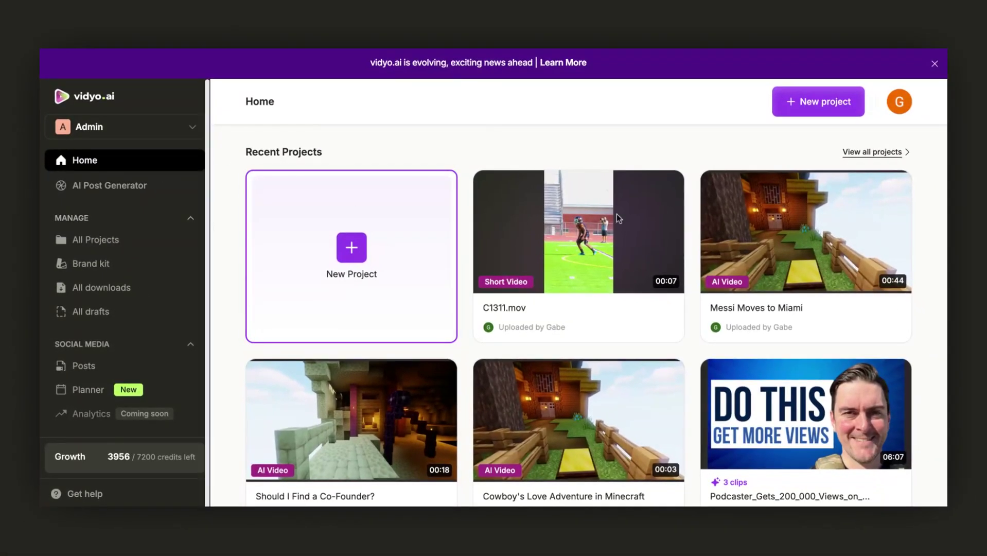
scroll("down", 3)
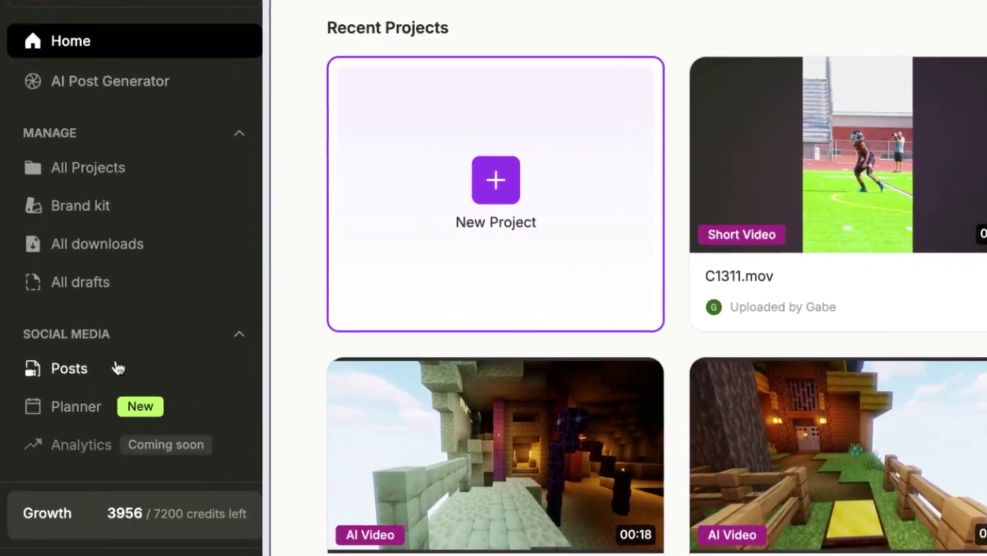
left_click(68, 368)
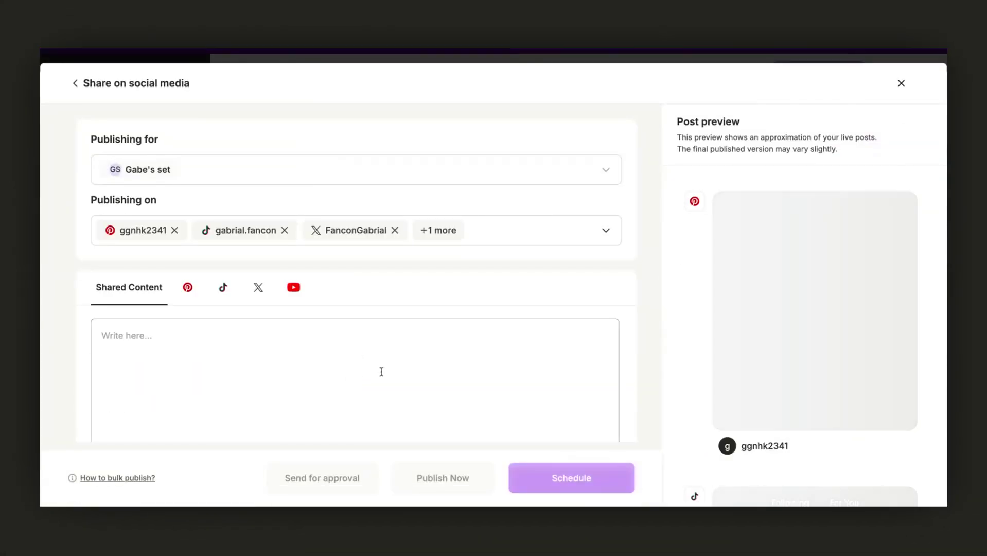
left_click(219, 395)
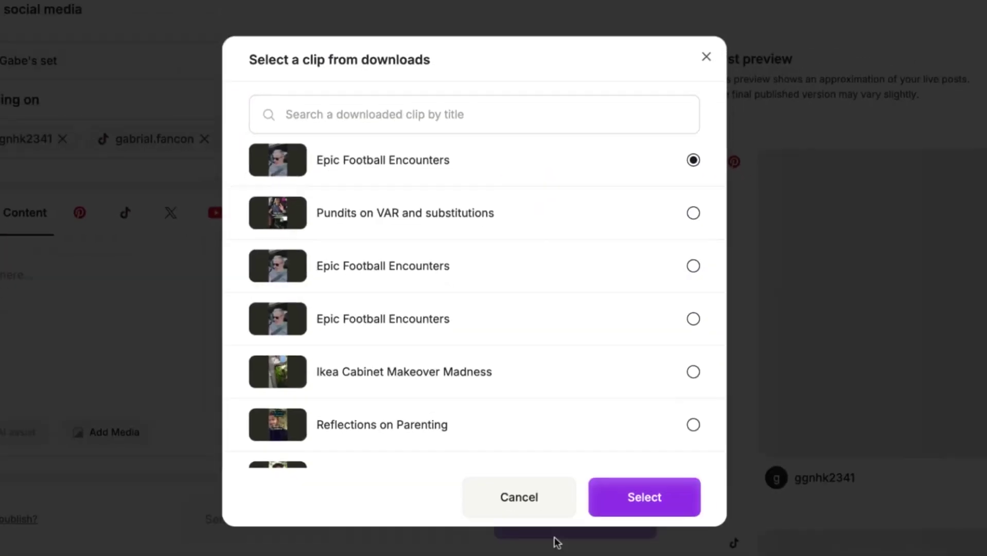
left_click(645, 498)
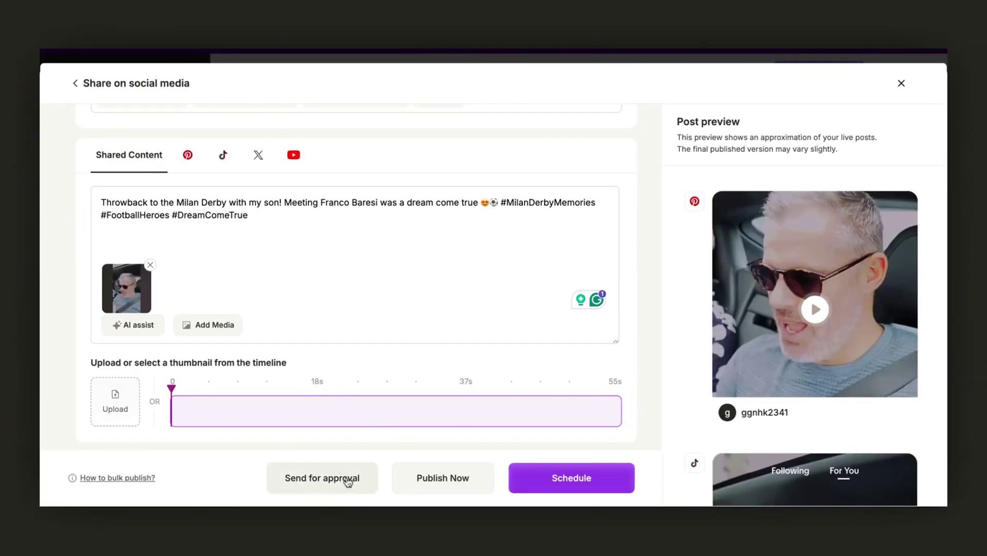
left_click(323, 478)
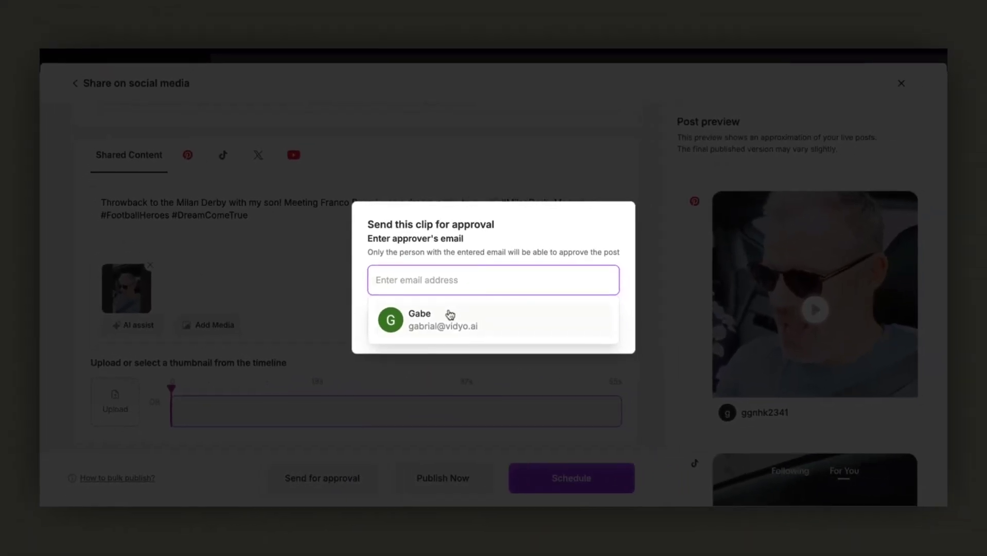
left_click(450, 319)
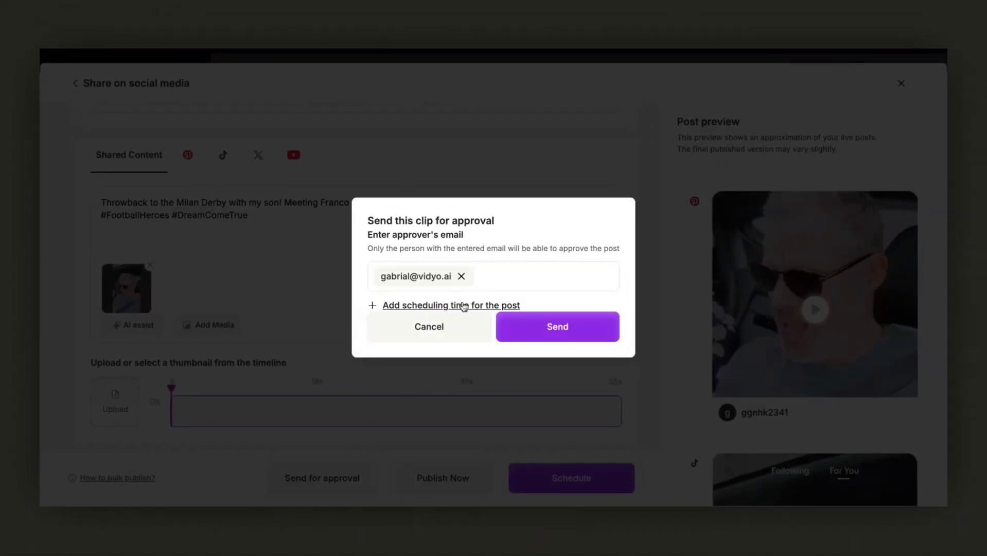
left_click(451, 305)
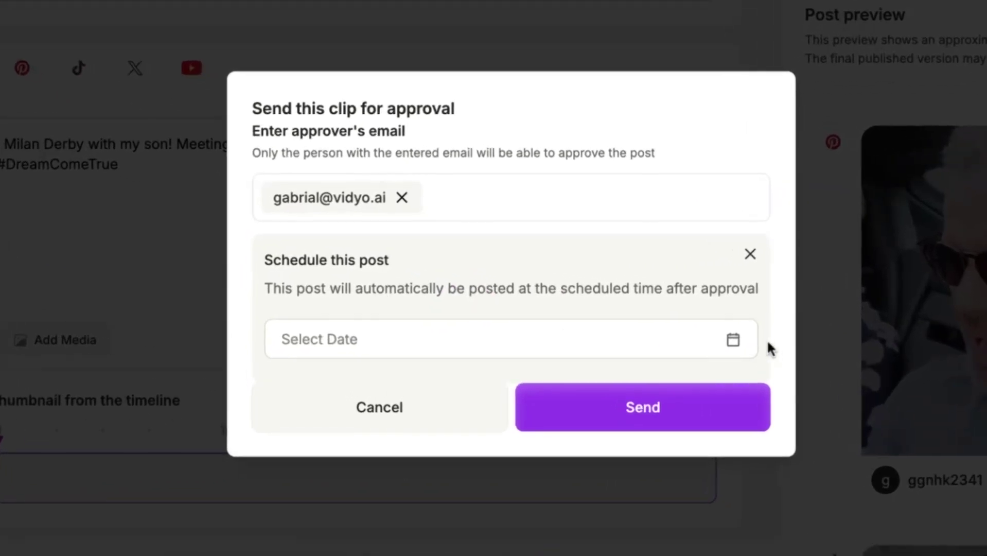
- Schedule the post for November 30 at 7:00 PM
left_click(733, 340)
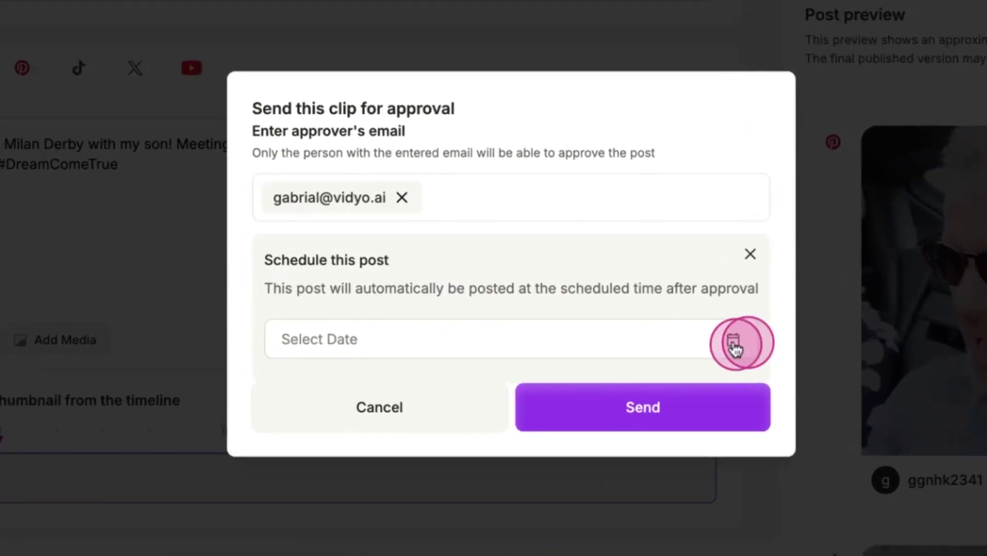
left_click(735, 343)
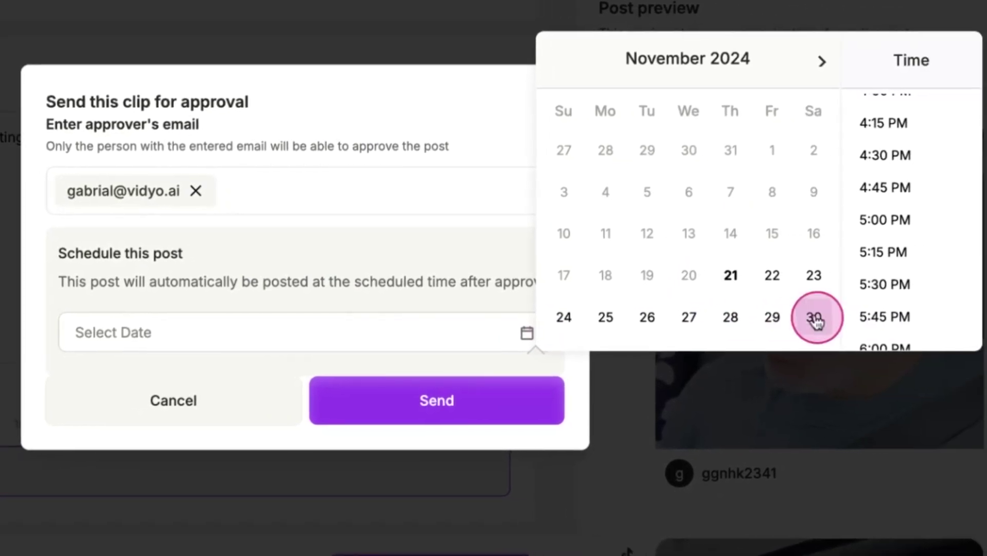
left_click(812, 317)
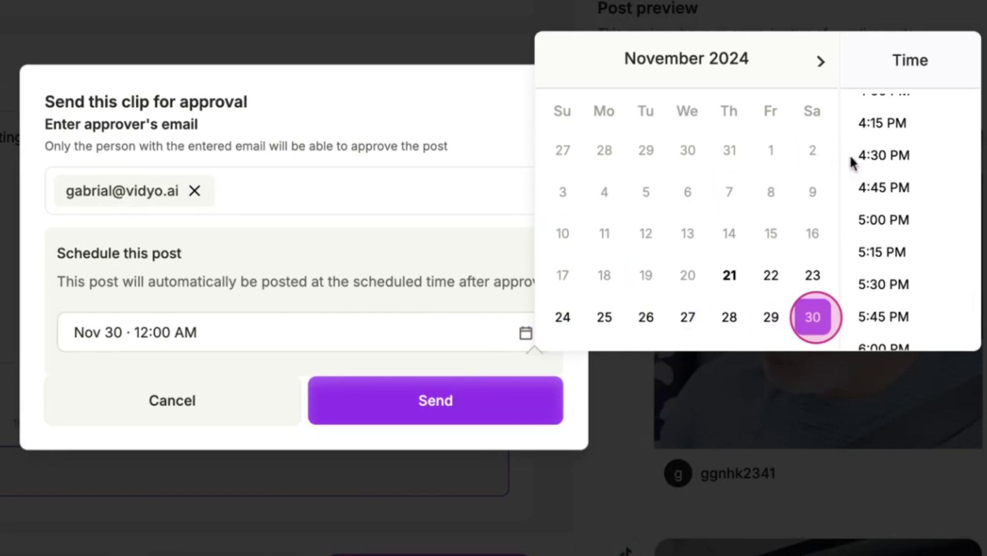
scroll("down", 3)
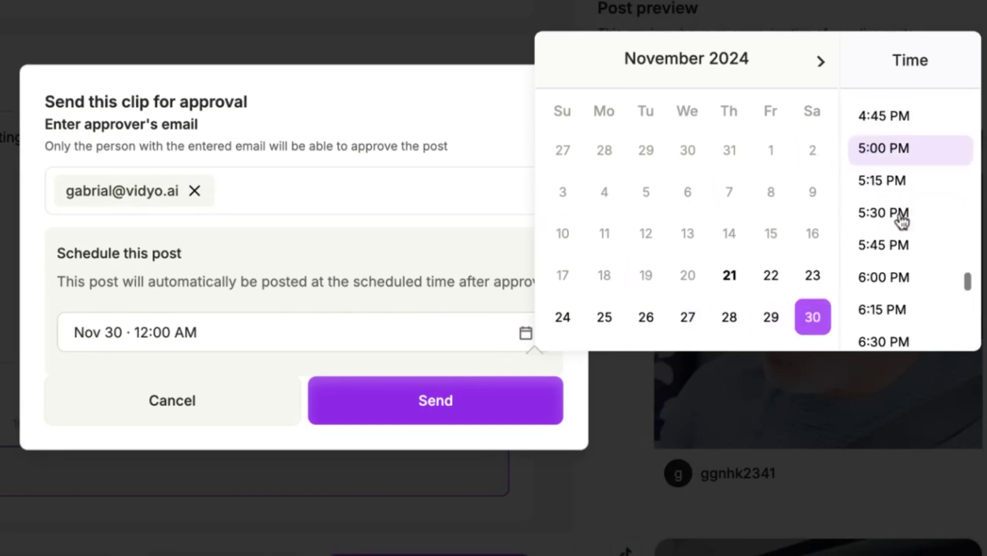
scroll("down", 3)
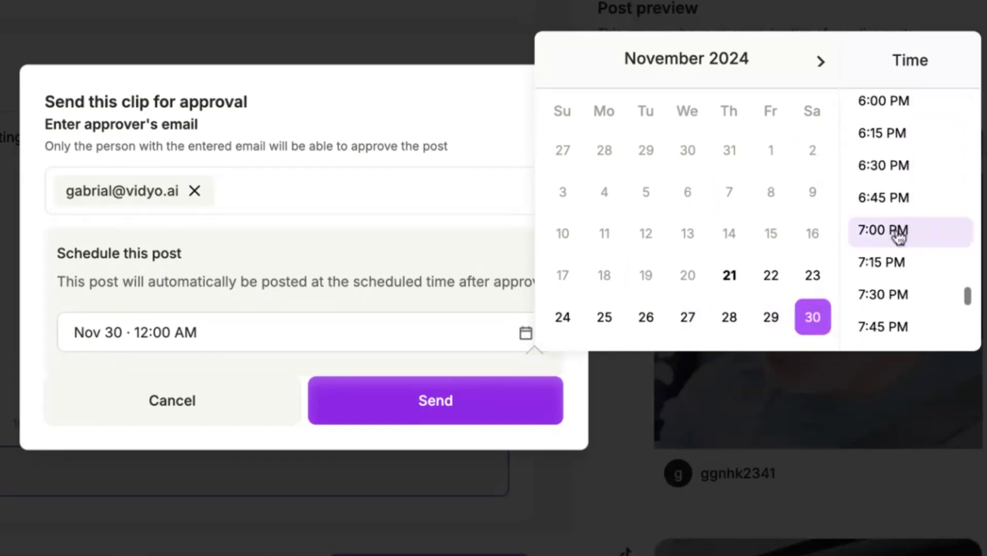
left_click(890, 229)
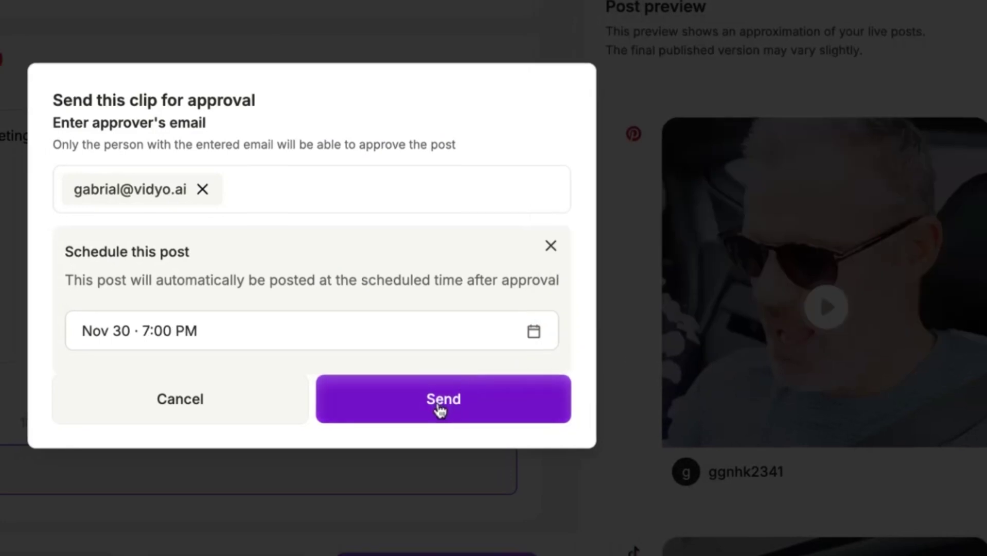
- Send the post and view it In review under Sent for approval
left_click(442, 398)
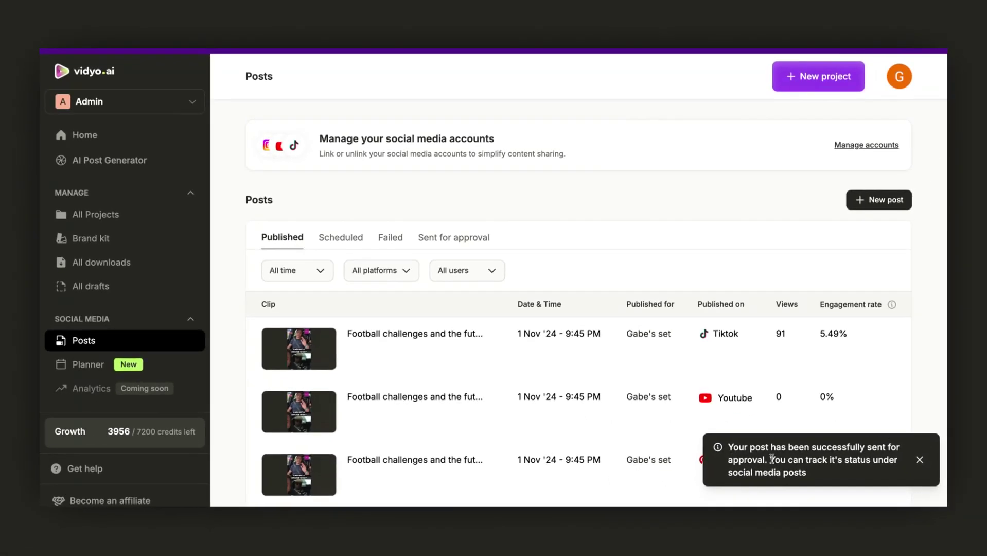
mouse_move(466, 242)
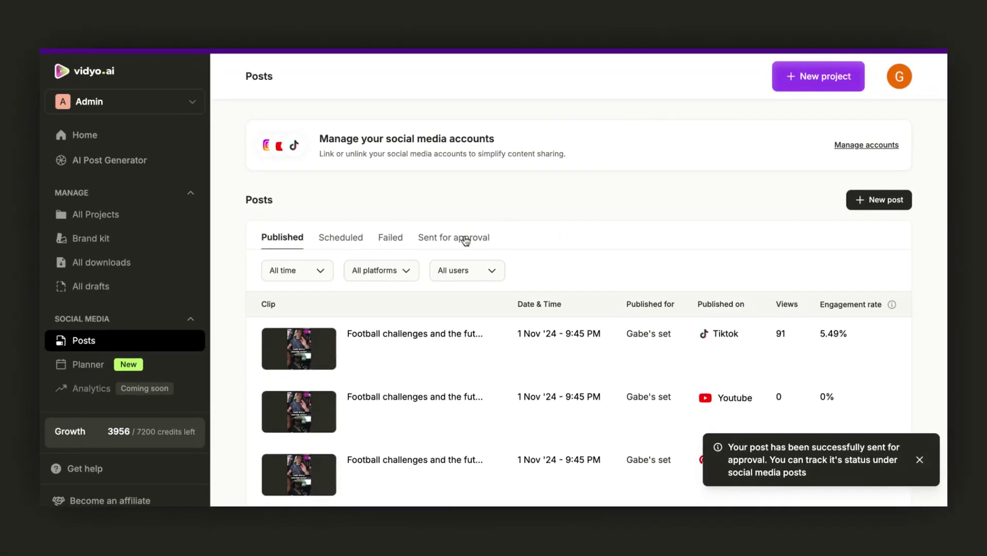
left_click(453, 236)
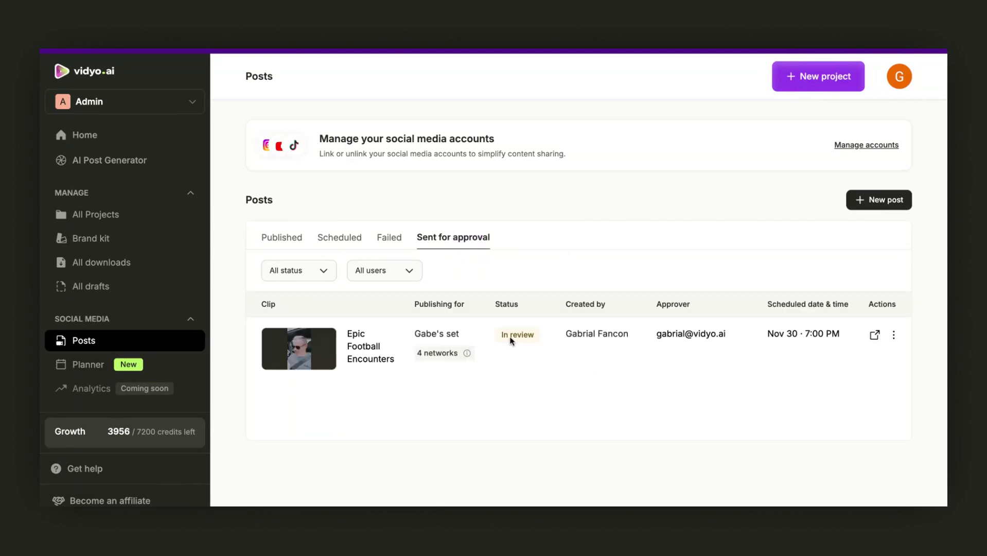
mouse_move(876, 336)
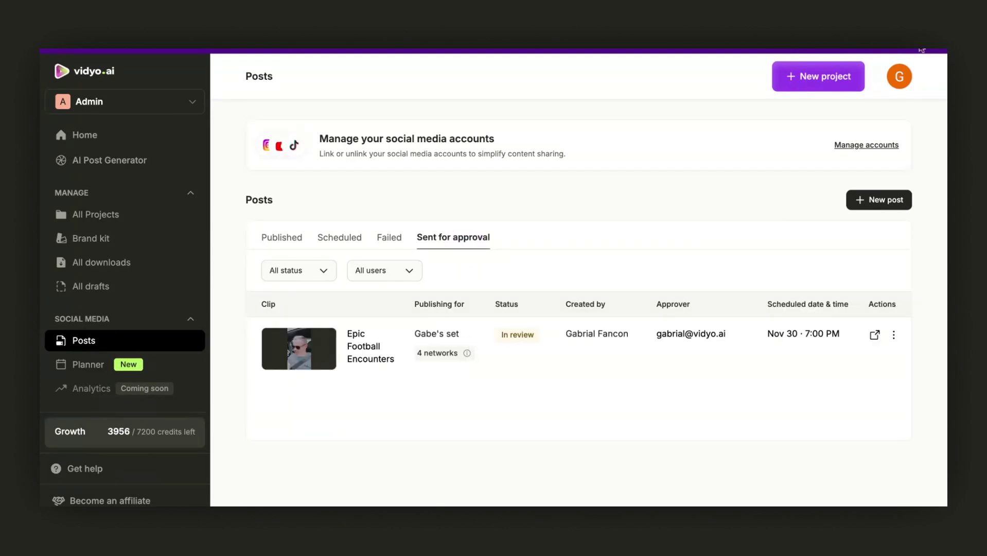
- From Home, reach Posts > Sent for approval and view the Epic Football Encounters post's details
left_click(85, 135)
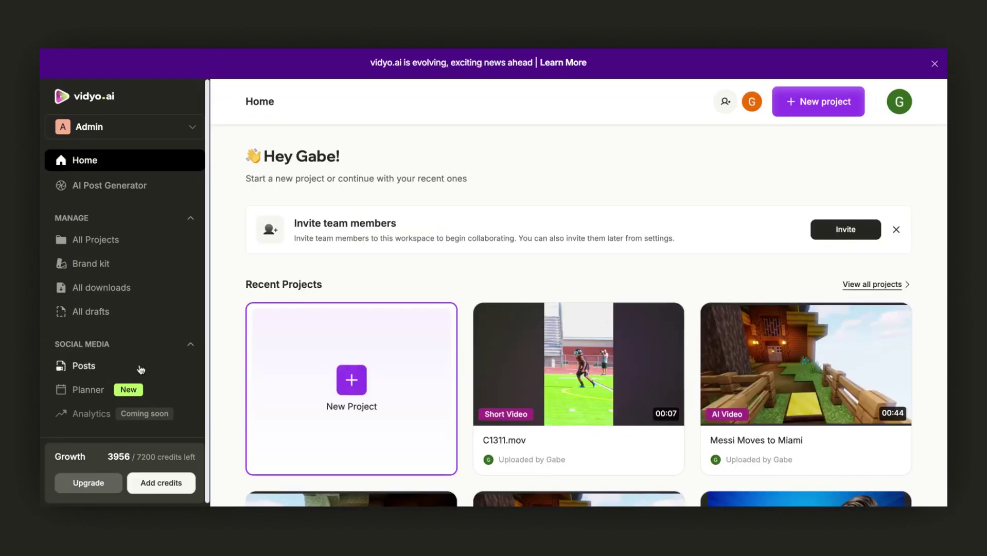
left_click(83, 365)
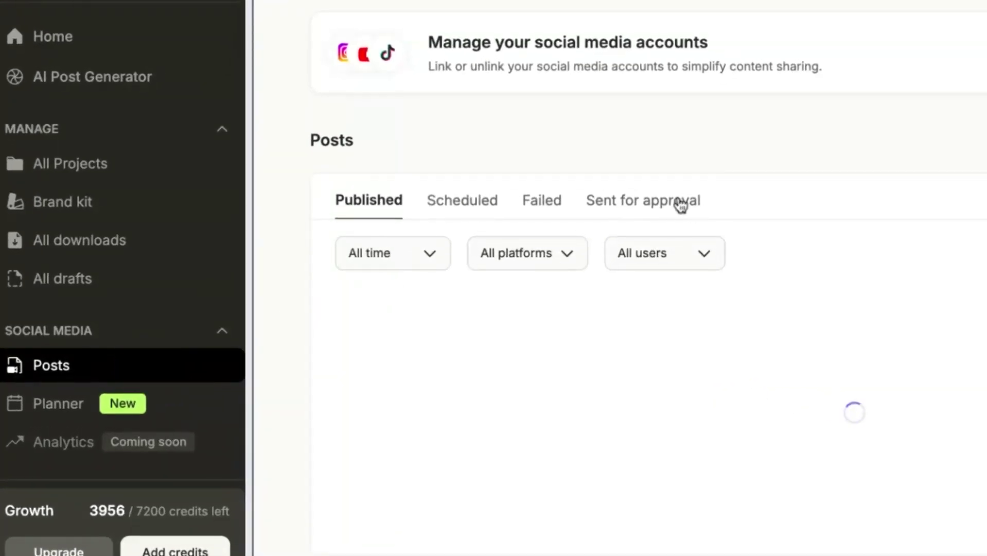
left_click(638, 200)
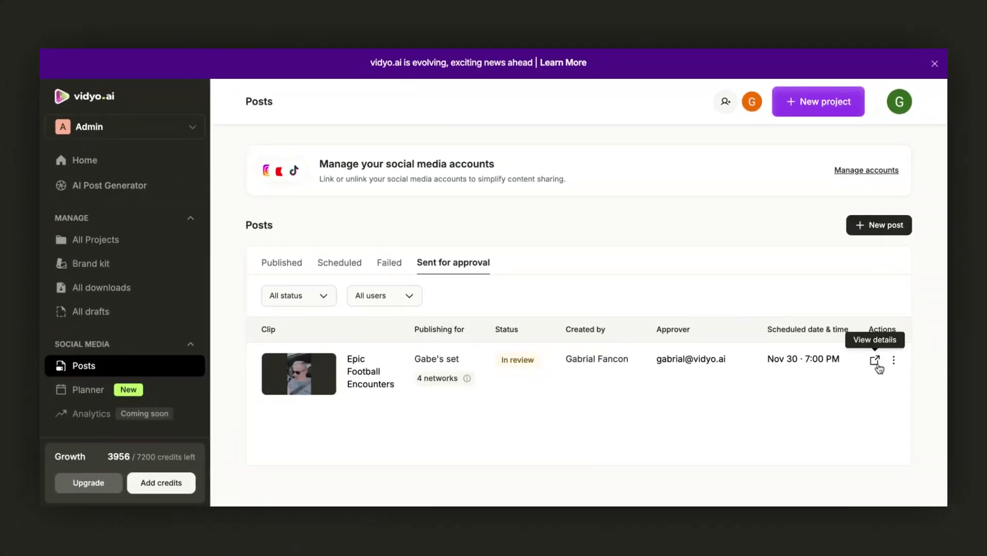
left_click(875, 360)
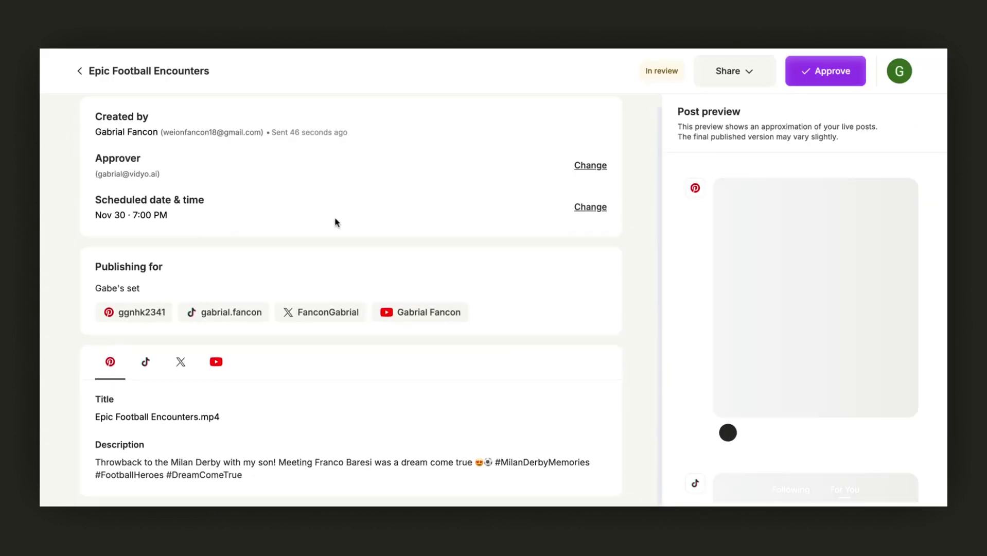